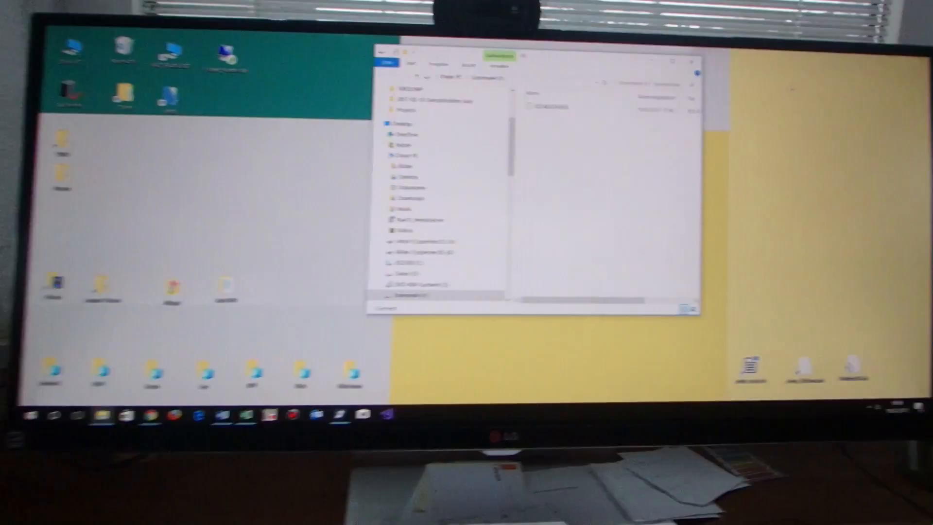
Open the Windows Start menu from the taskbar while File Explorer is showing the drive.
{"action": "left_click", "coordinate": [255, 331]}
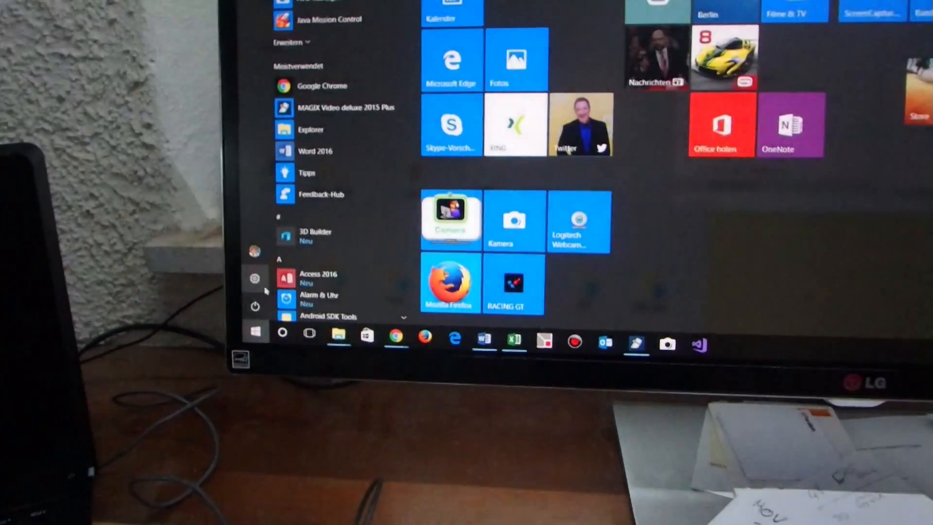
Show the power options Energie sparen, Herunterfahren and Neu starten in the Start menu.
{"action": "left_click", "coordinate": [255, 307]}
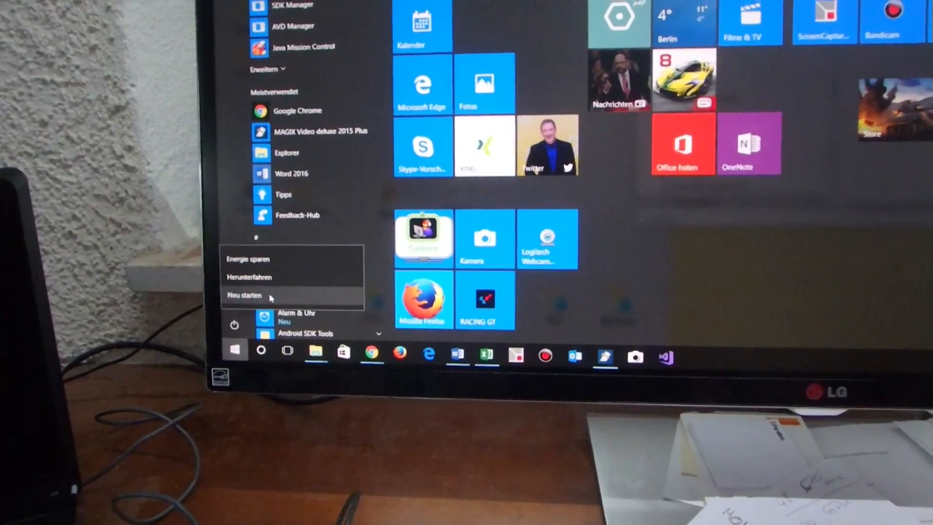